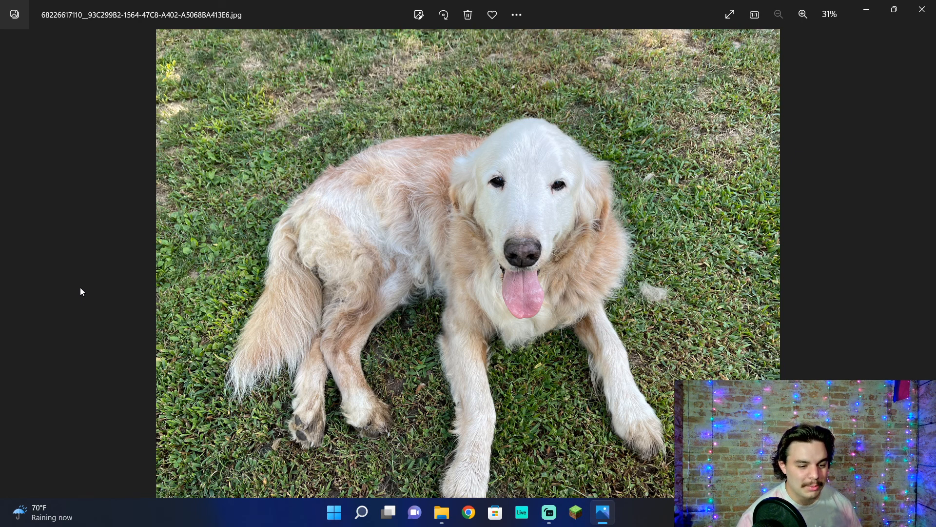
mouse_move(266, 329)
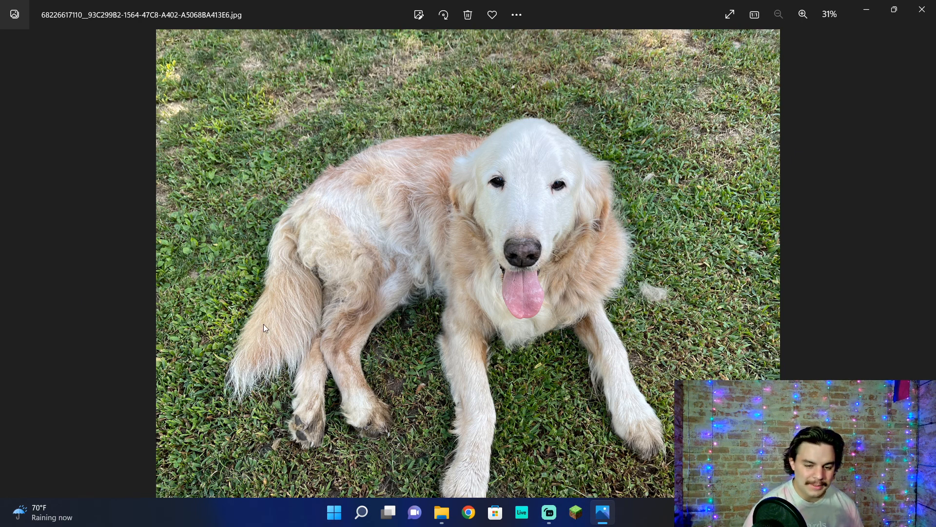
mouse_move(735, 228)
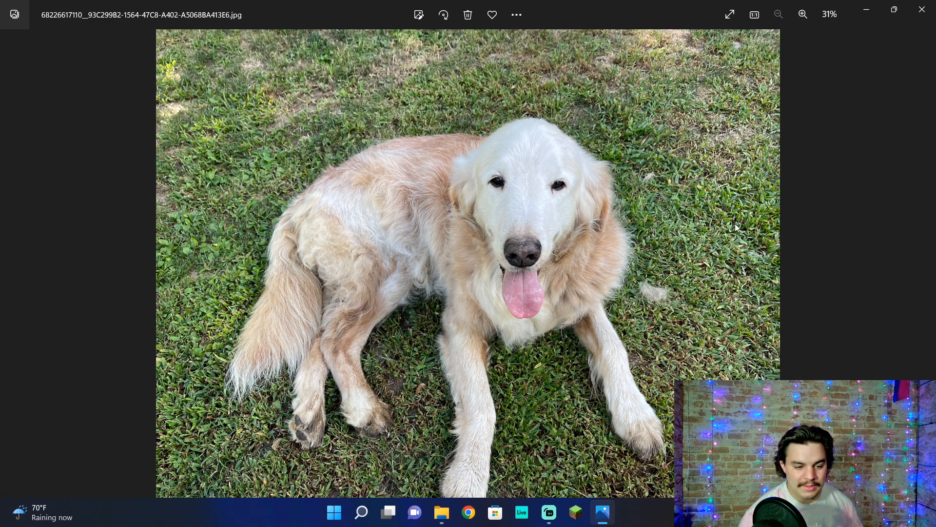
mouse_move(510, 190)
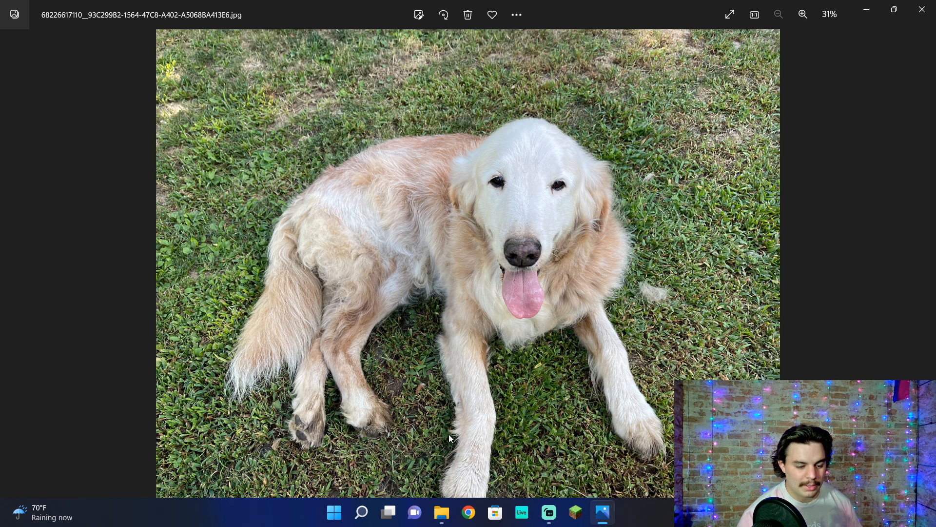
mouse_move(861, 294)
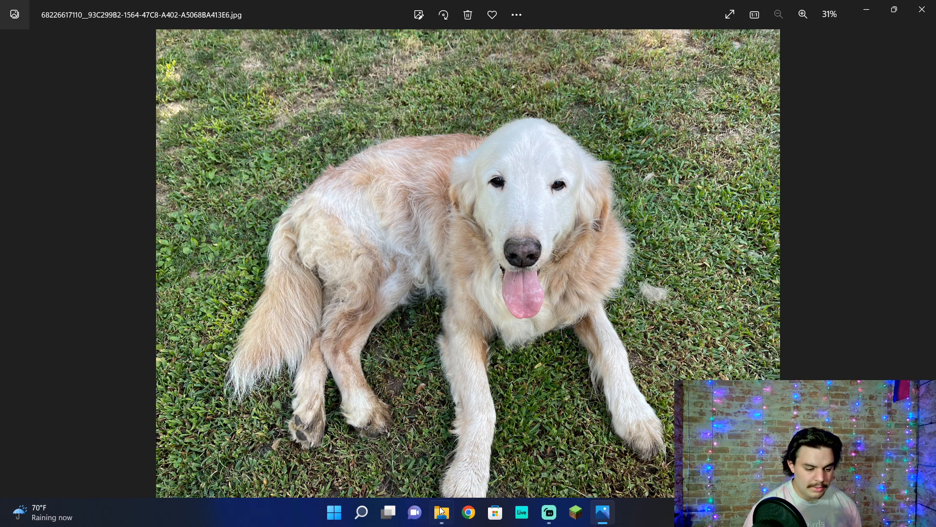
After viewing the golden retriever photo, switch from Photos to the Chrome browser.
click(467, 512)
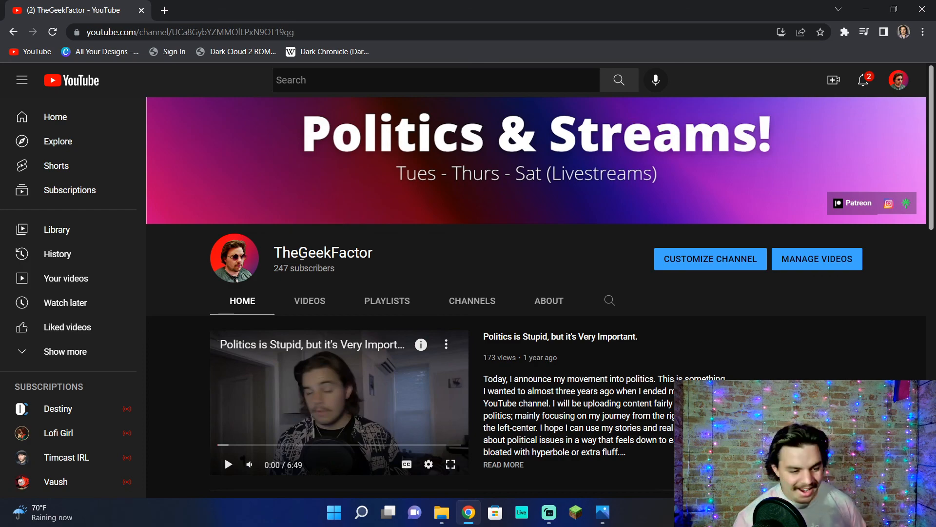
Browse the channel's Videos list down to the oldest uploads and start 'Dogs can be cuddly too!'.
click(309, 300)
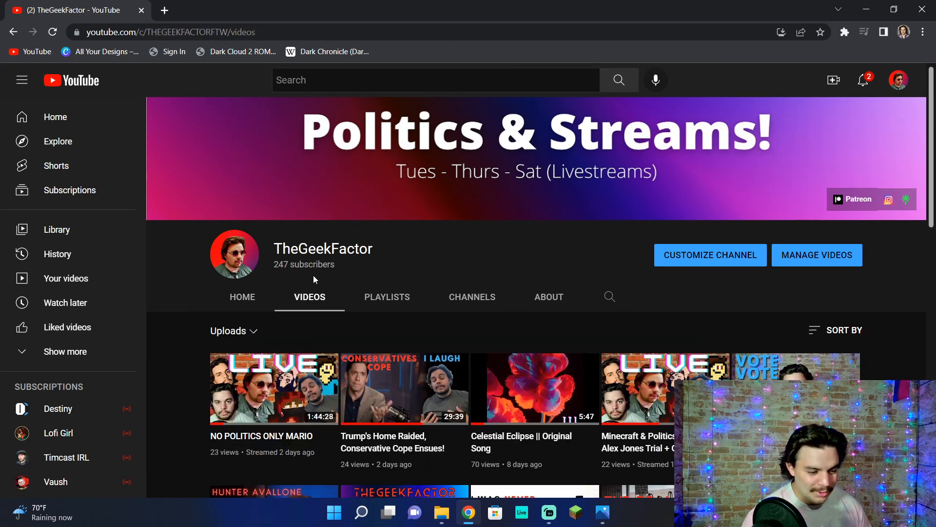
scroll(down, 3)
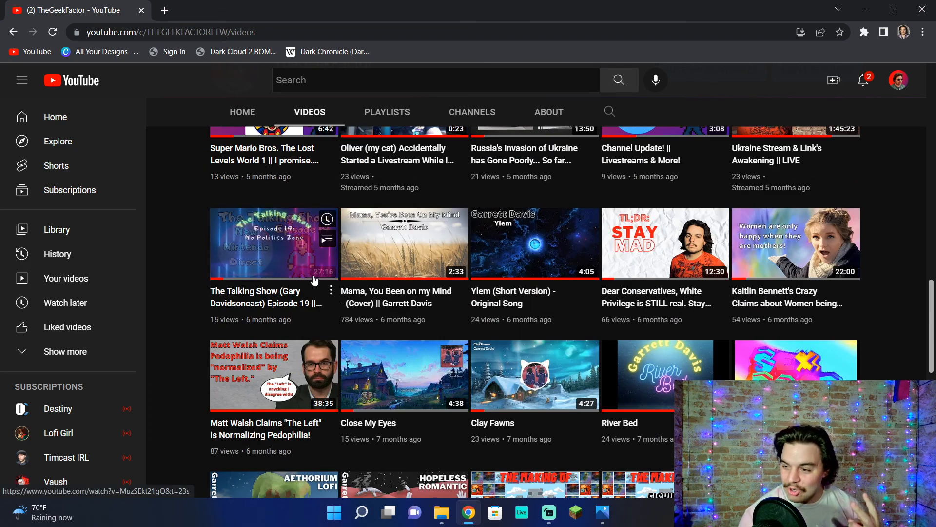
scroll(down, 3)
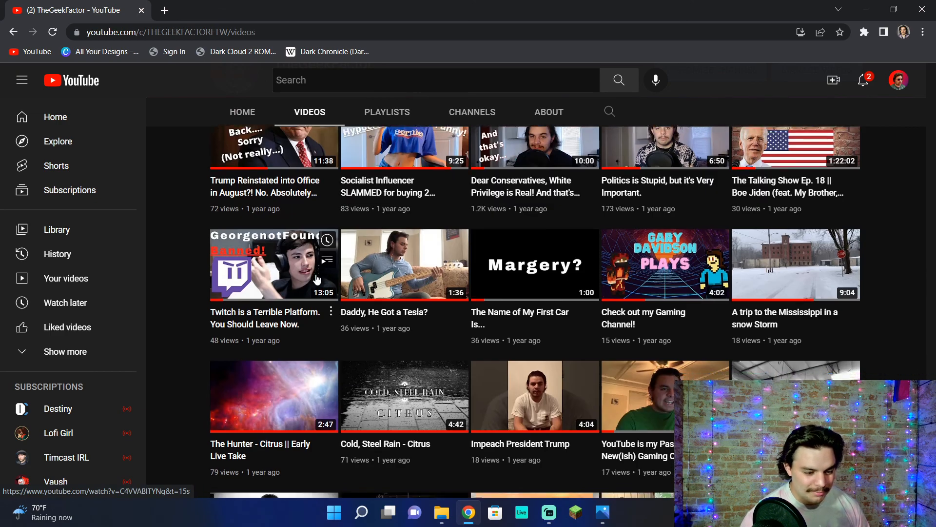
scroll(down, 3)
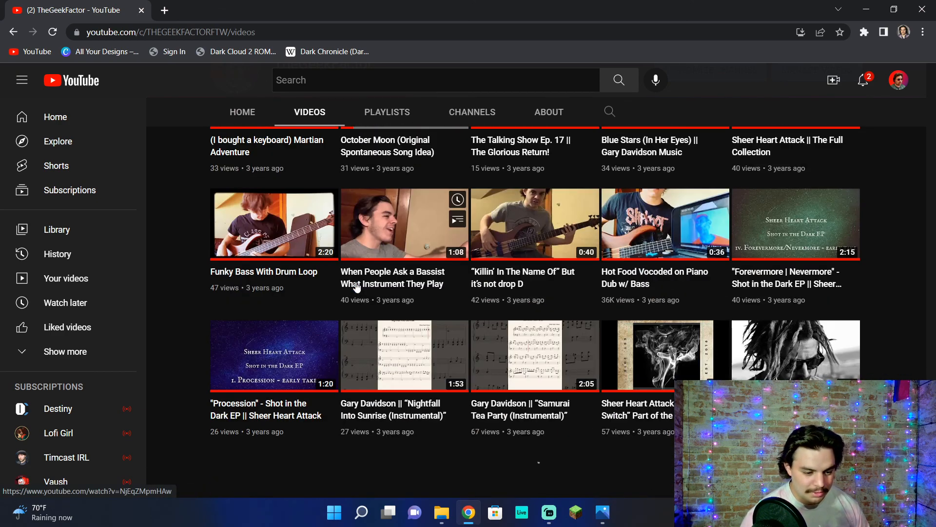
scroll(down, 3)
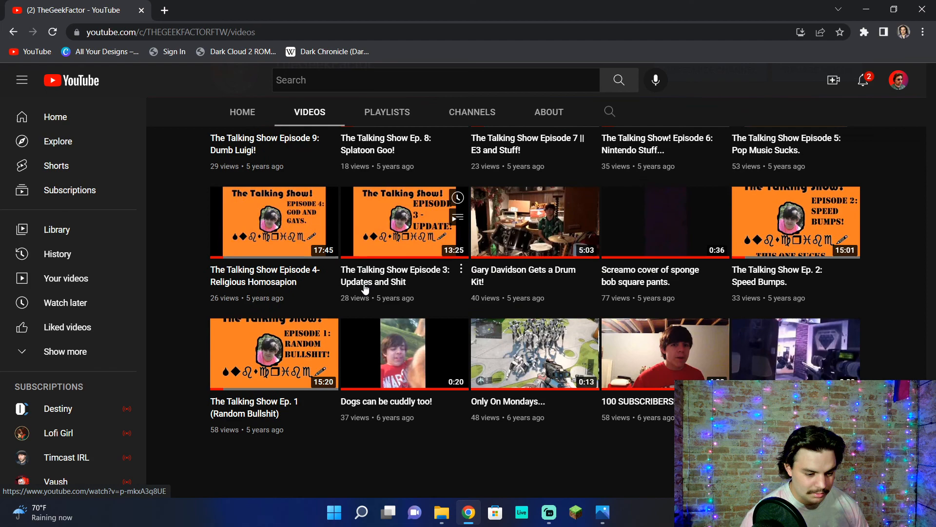
scroll(down, 3)
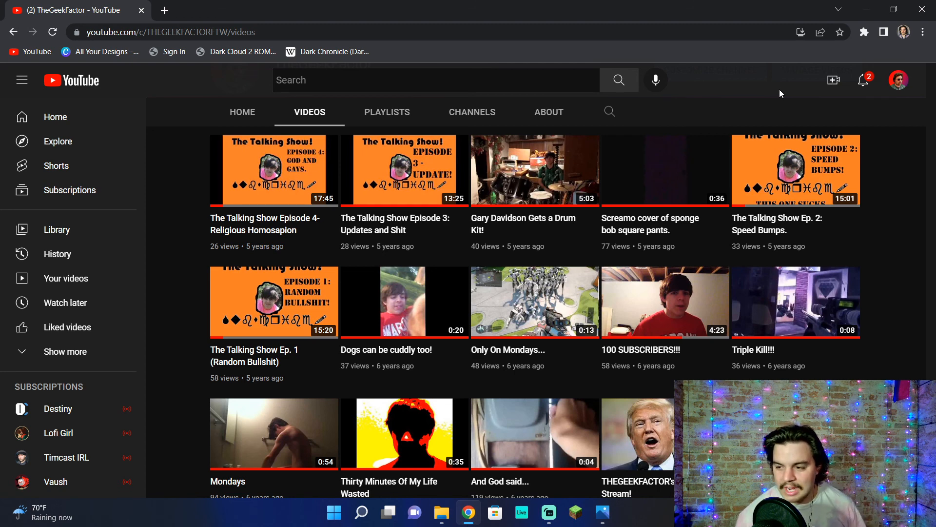
click(404, 302)
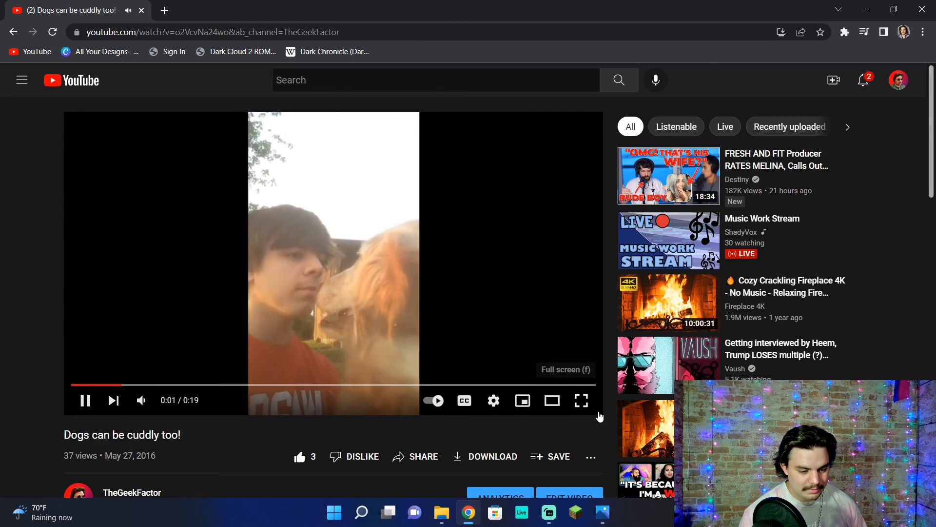
Play the video full screen and pause it at 0:16 of 0:19 on the dog's face.
click(579, 400)
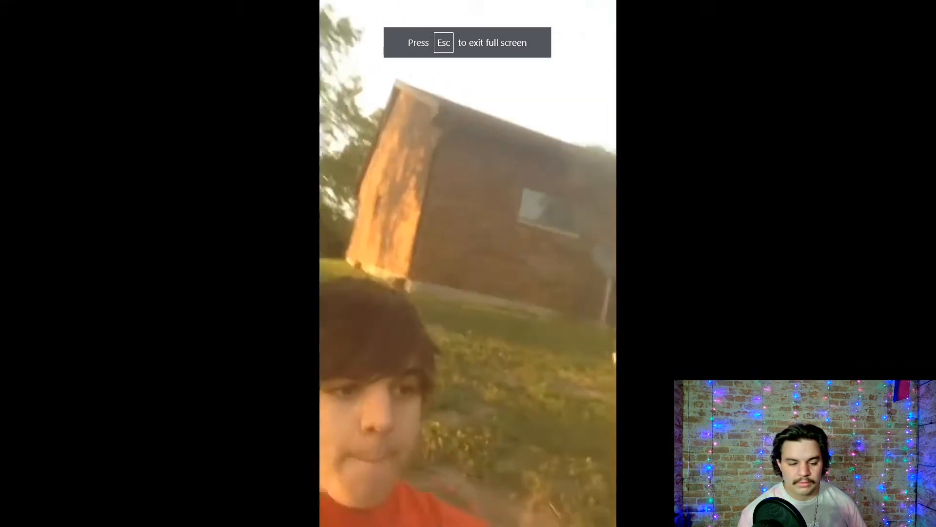
click(467, 262)
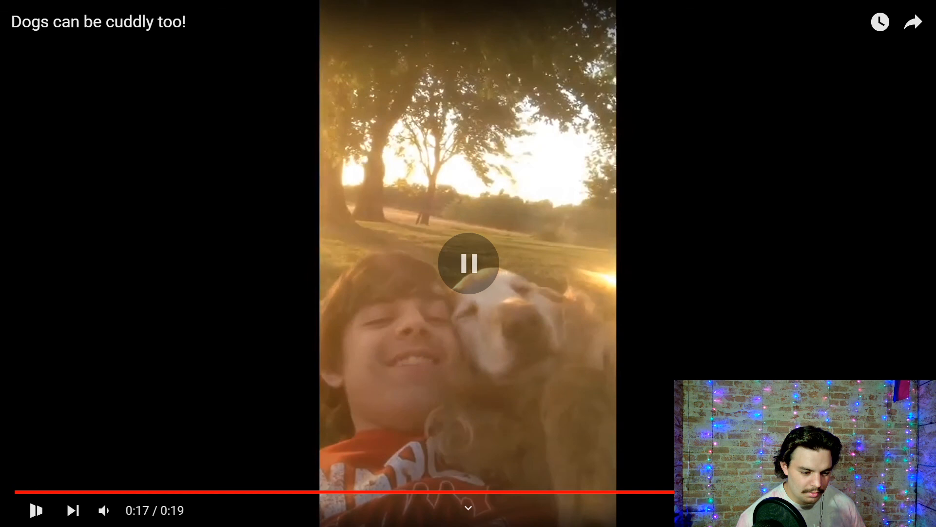
click(468, 263)
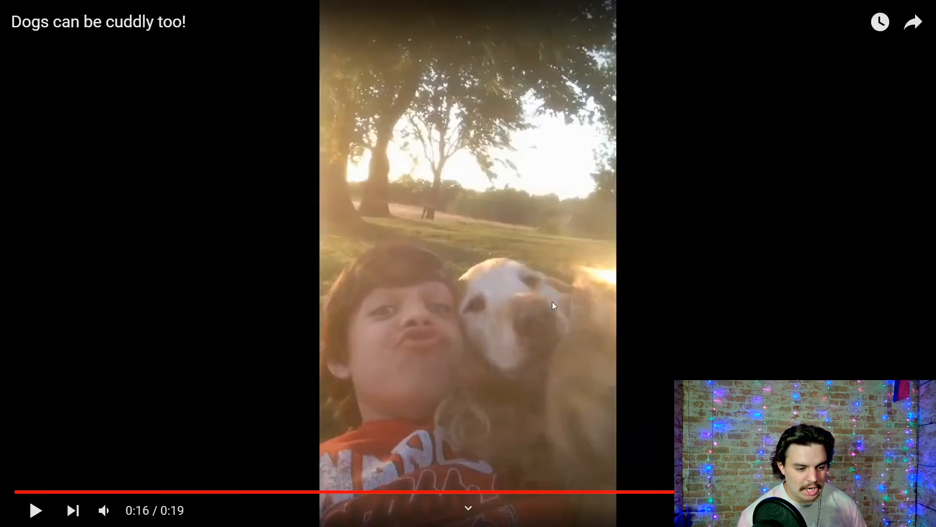
mouse_move(549, 402)
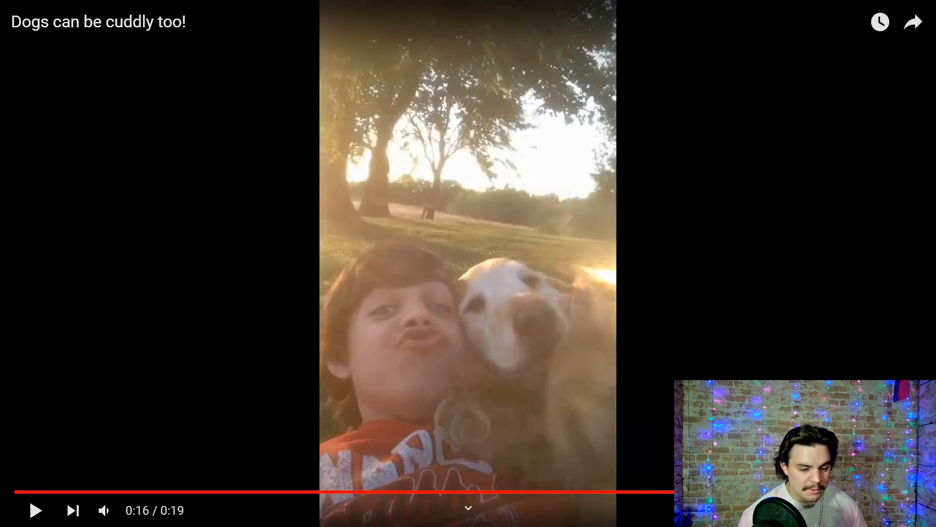
Exit full screen, glance at the golden retriever photo in Photos, then return to the paused video.
key(Escape)
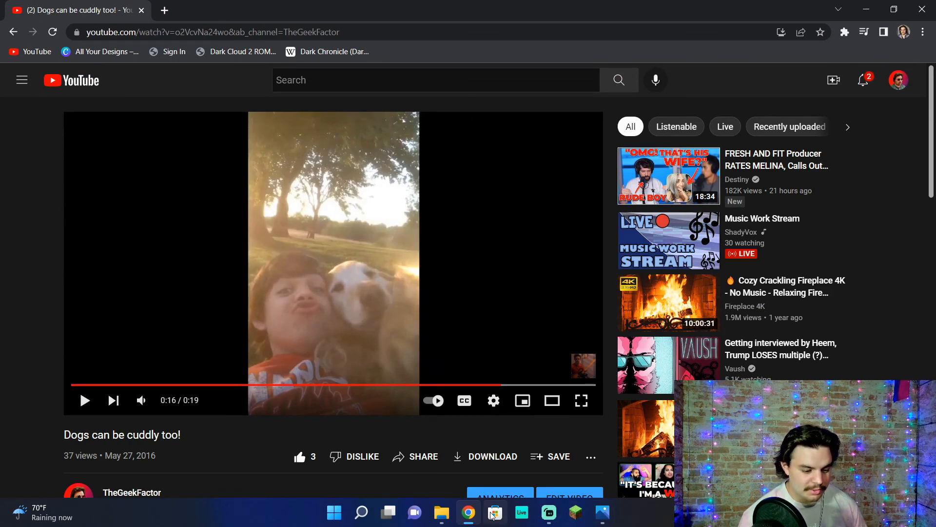
click(602, 512)
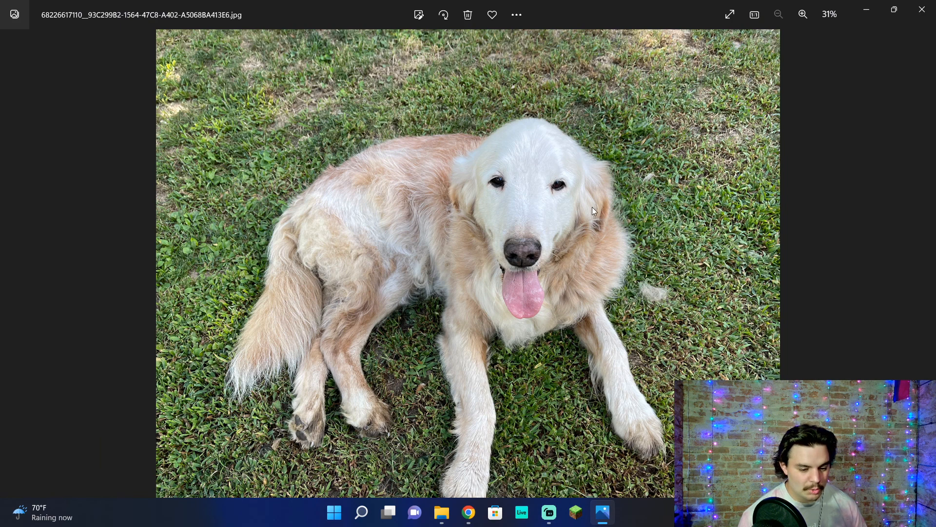
mouse_move(725, 48)
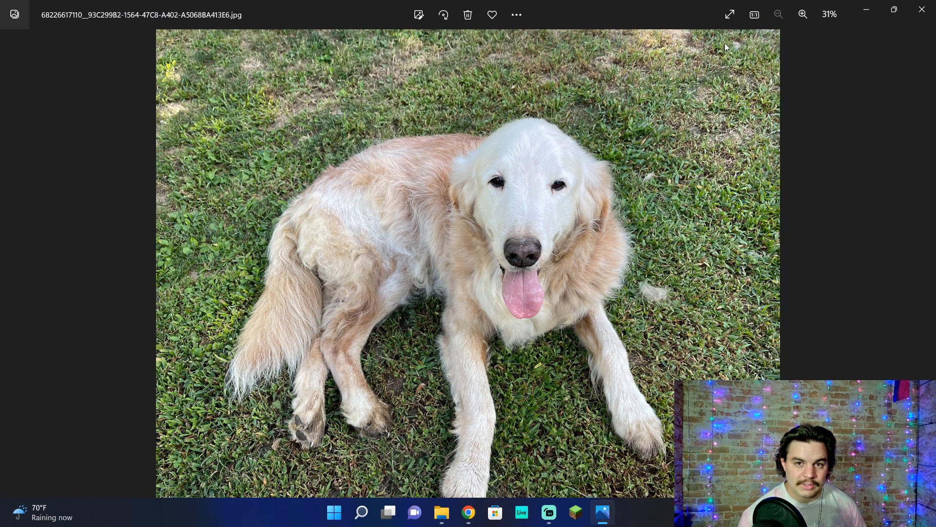
click(468, 512)
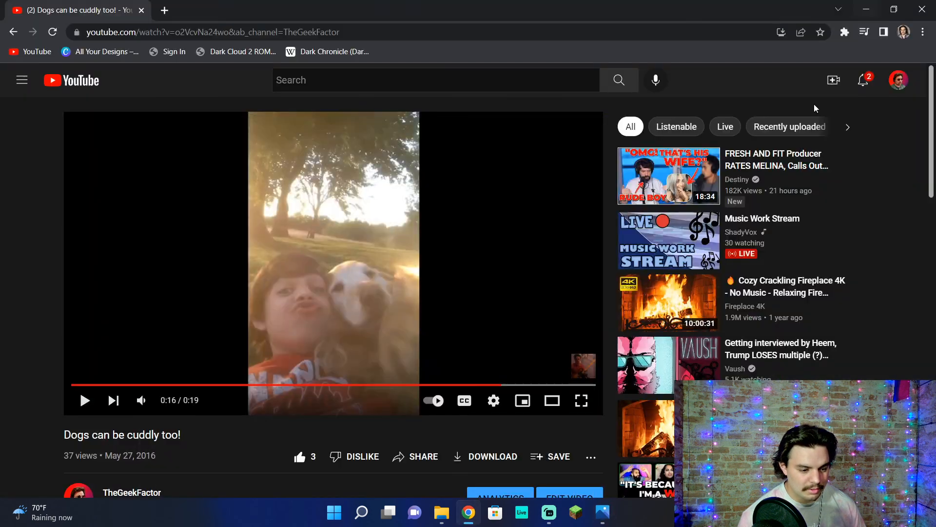